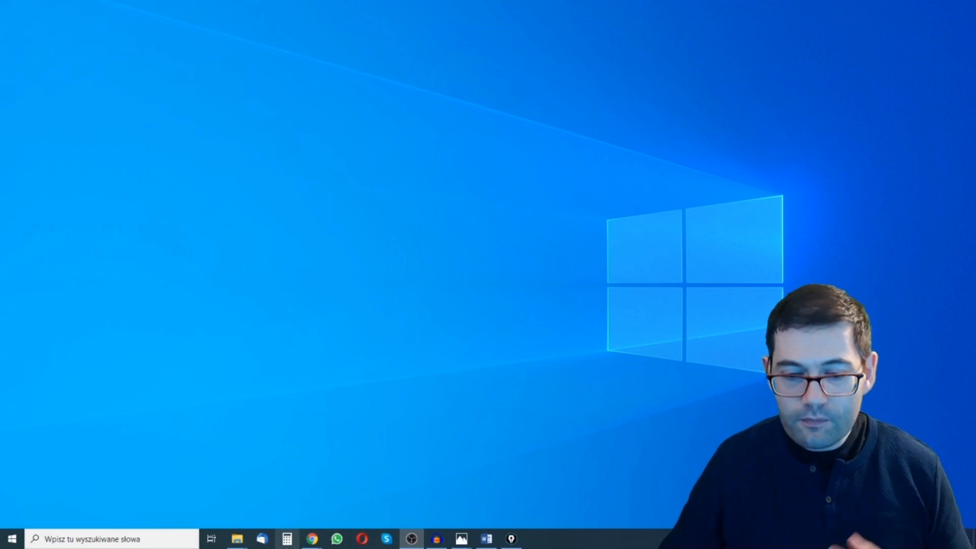
Step: Bring the Unit 1a.pdf legal gap-fill worksheet up from the taskbar
left_click(534, 539)
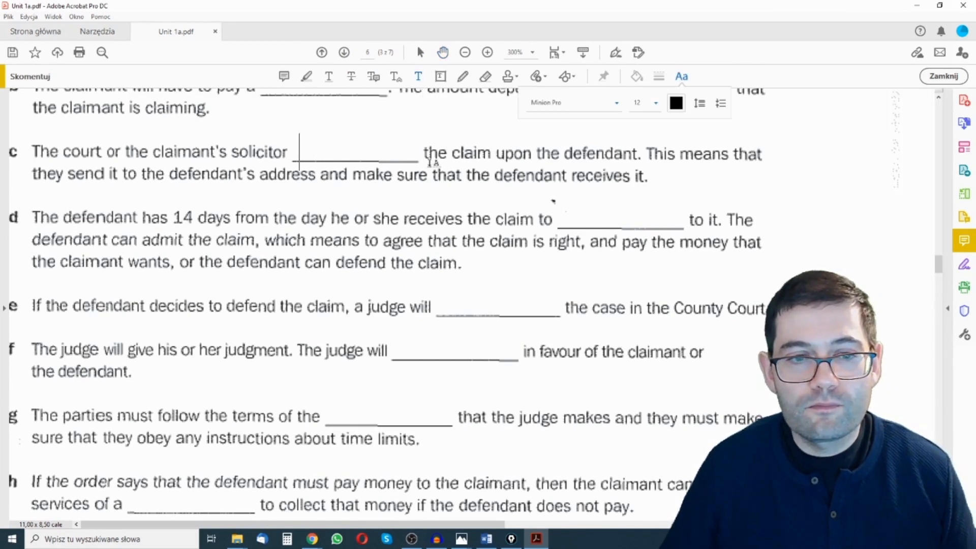
Step: Type 'answers' into gap c and 'answer' into gap d
type("answers")
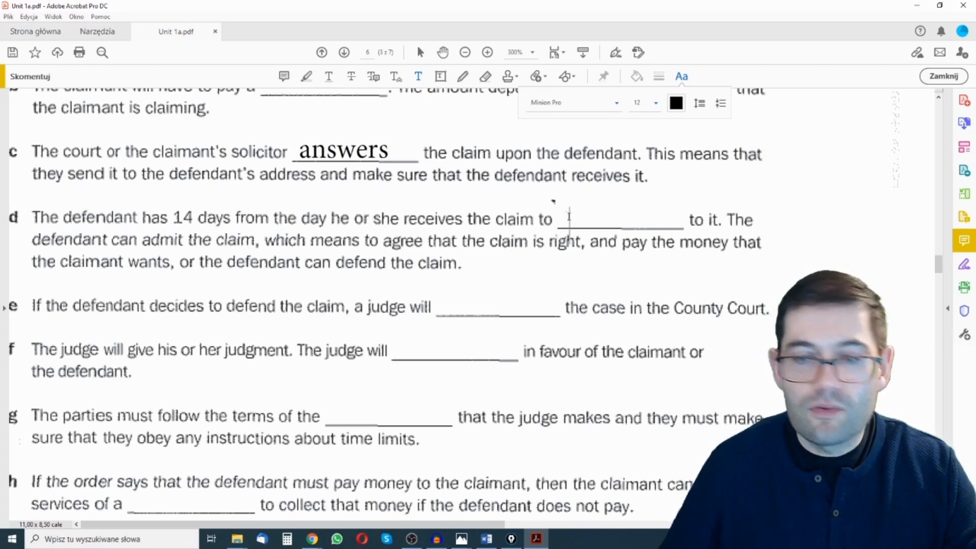
type("answer")
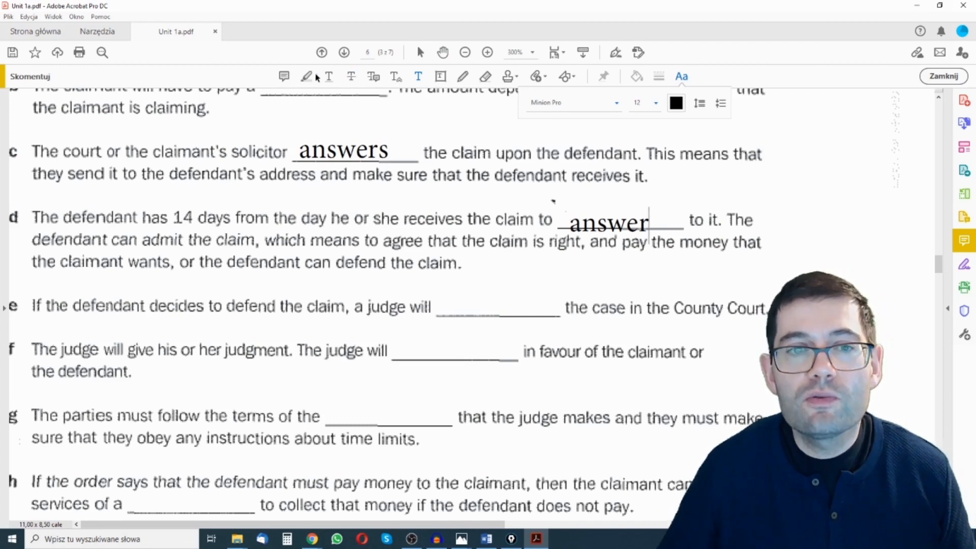
mouse_move(566, 76)
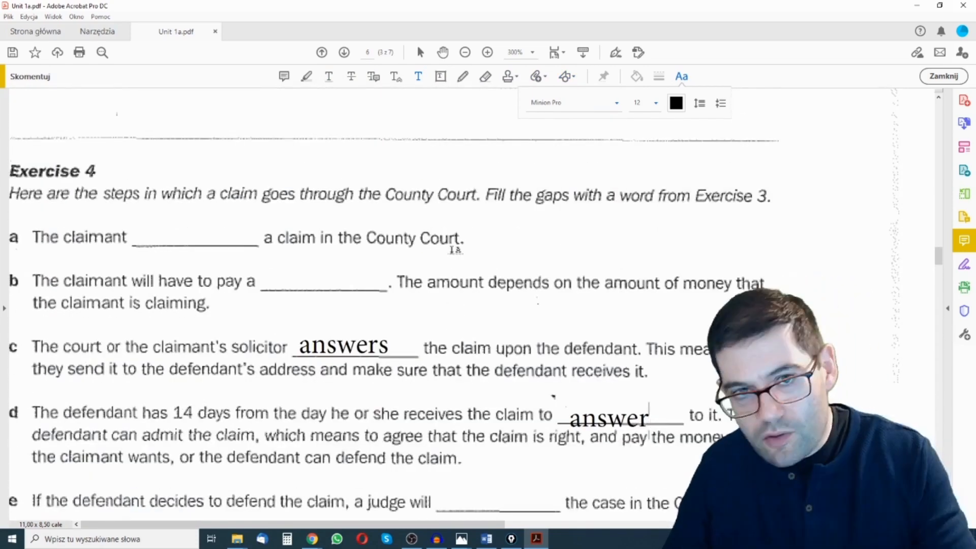
scroll("down", 3)
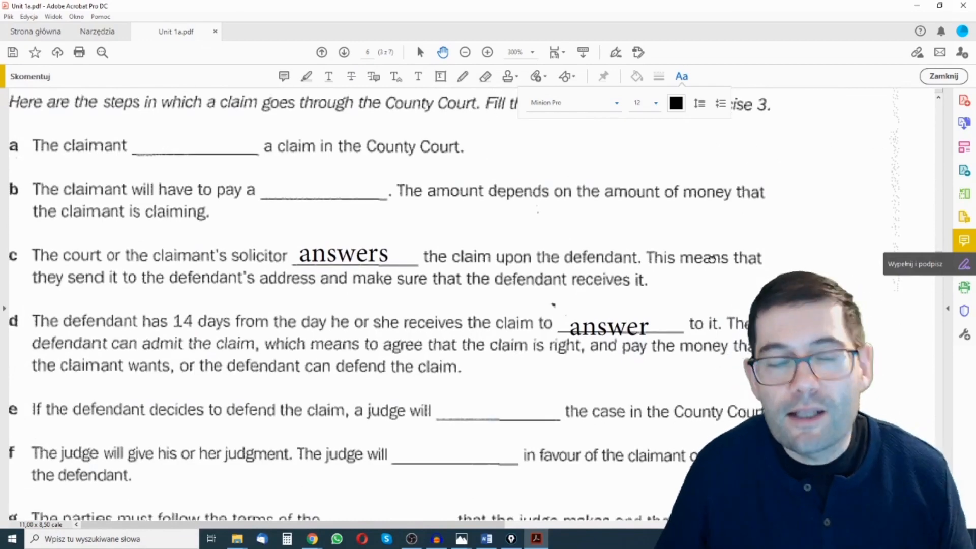
scroll("down", 3)
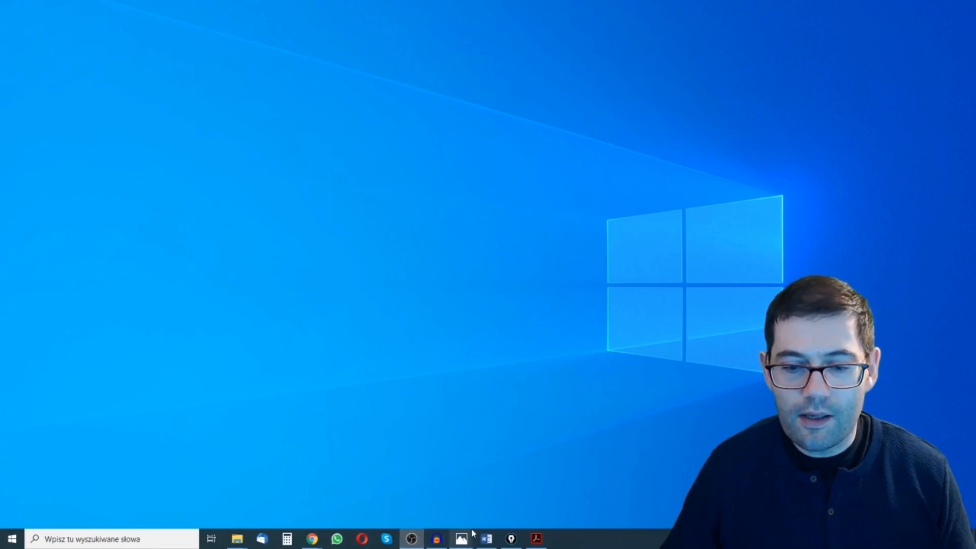
Step: Open the scanned banking worksheet Skan_20200310 (2).jpg in Photos
left_click(461, 538)
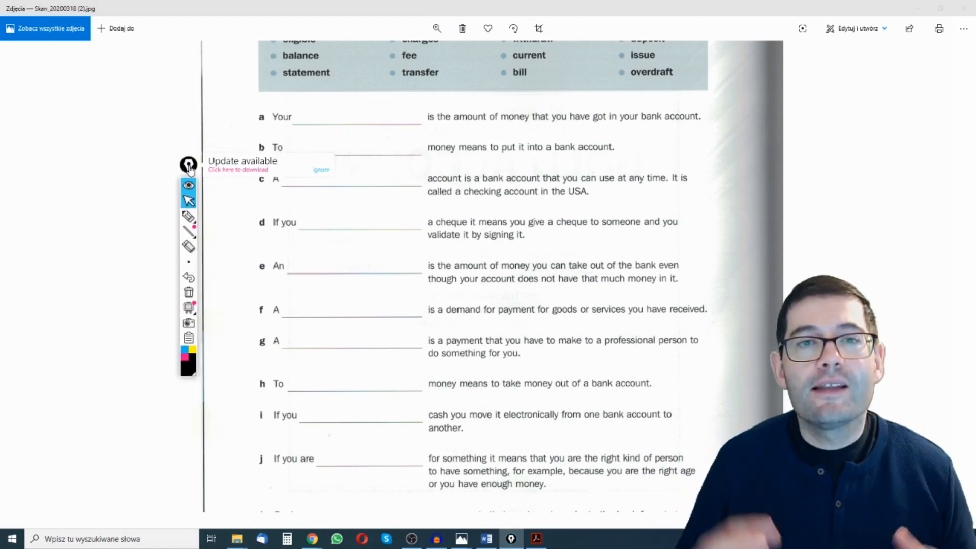
mouse_move(188, 216)
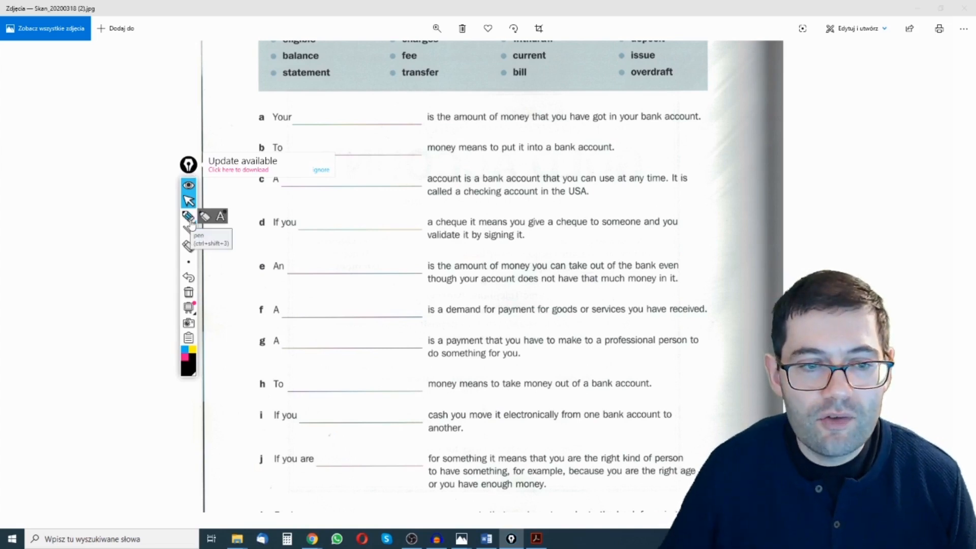
Step: Handwrite 'answer' in gap a with the Epic Pen, then return to the cursor
left_click(188, 216)
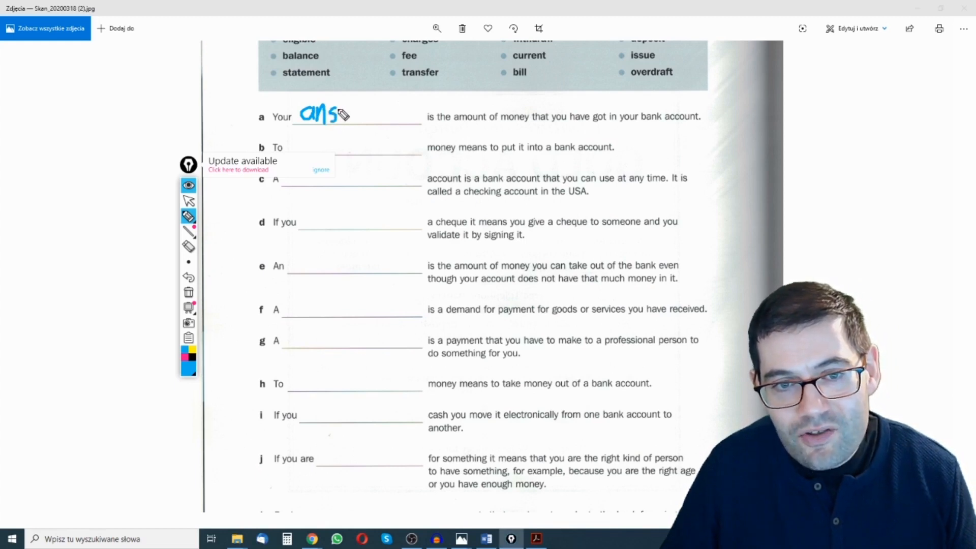
left_click_drag(340, 115, 355, 121)
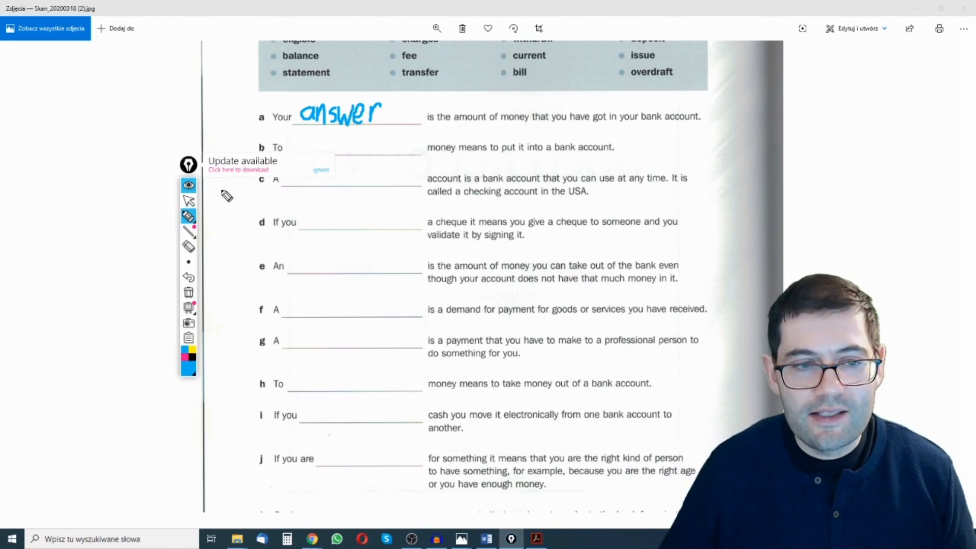
left_click(188, 200)
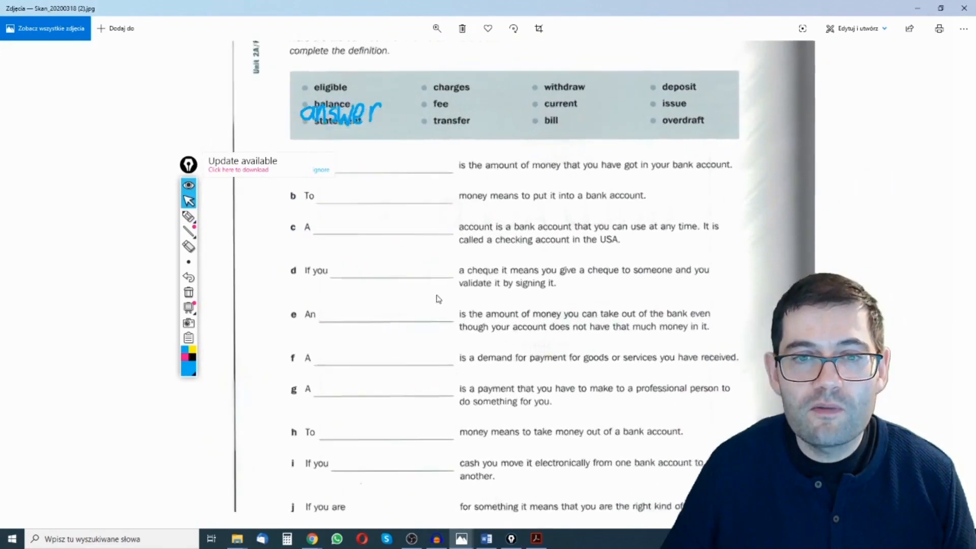
Step: Scribble a blue pen mark in gap e, then return to the cursor
scroll("down", 3)
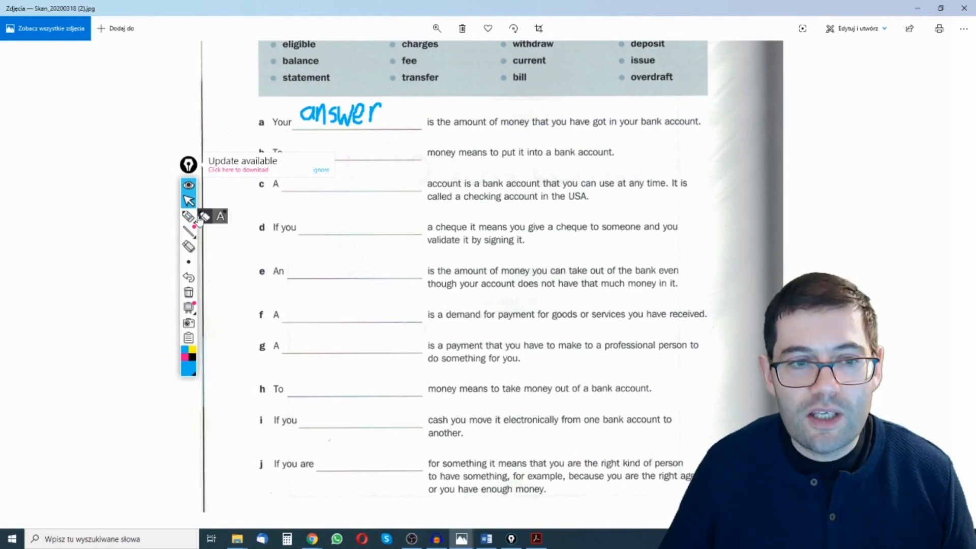
left_click(189, 216)
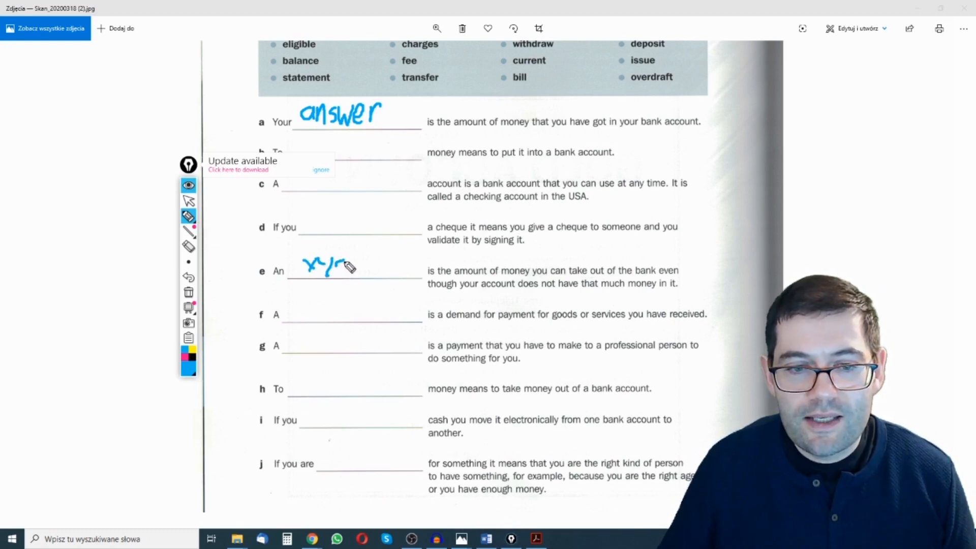
left_click_drag(527, 149, 629, 315)
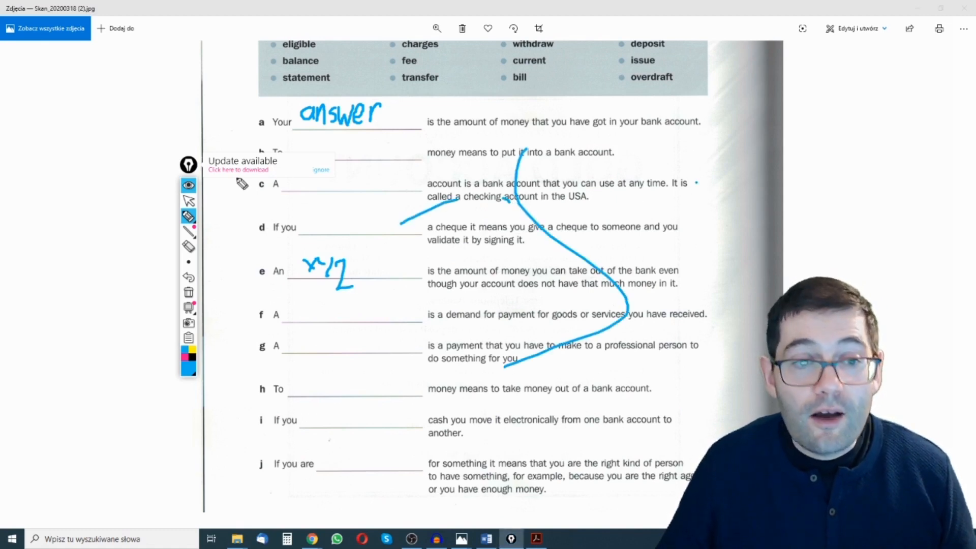
left_click(189, 201)
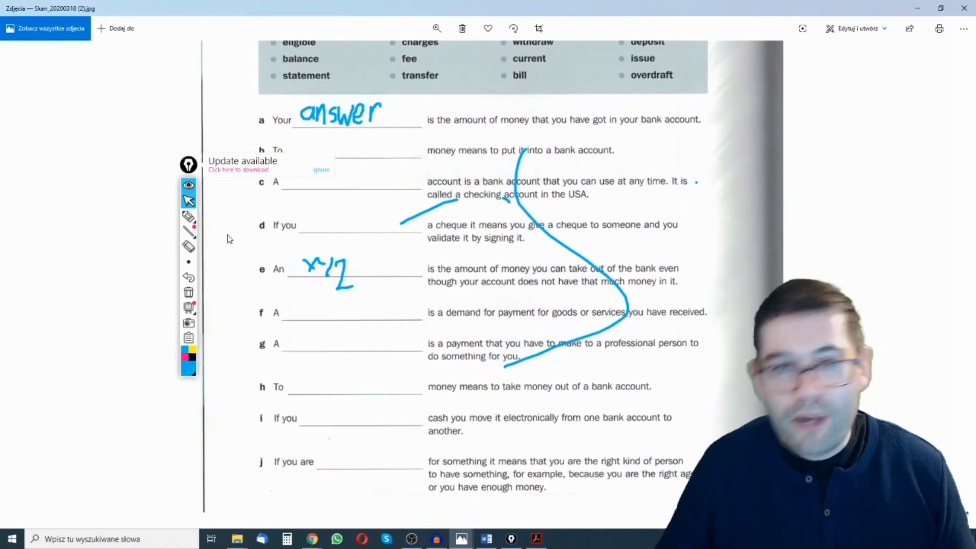
mouse_move(350, 175)
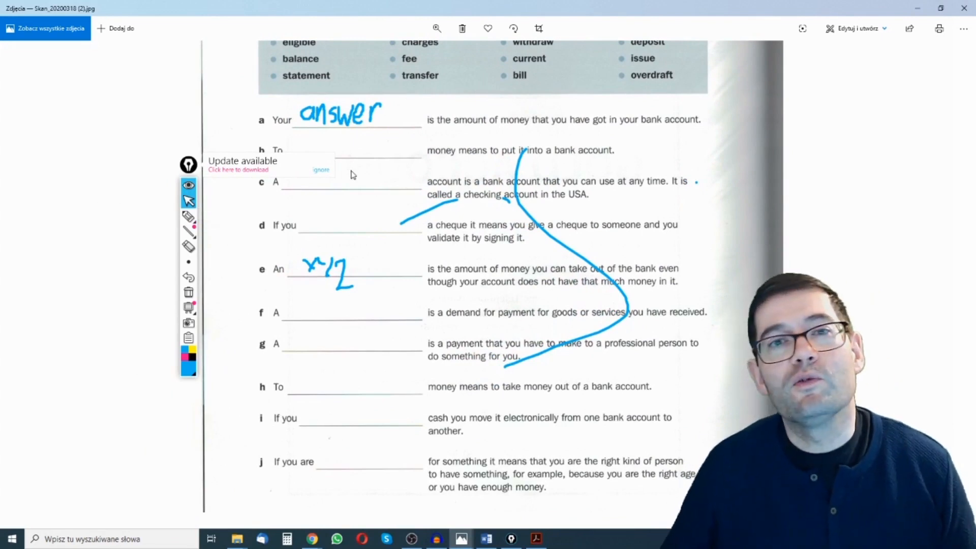
mouse_move(239, 196)
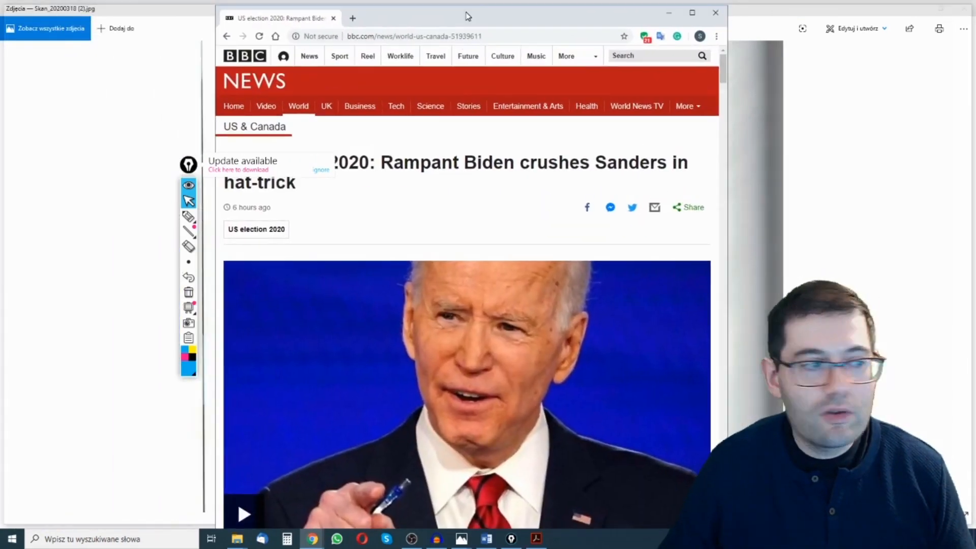
Step: Scroll the BBC article down to the primary results section
scroll("down", 3)
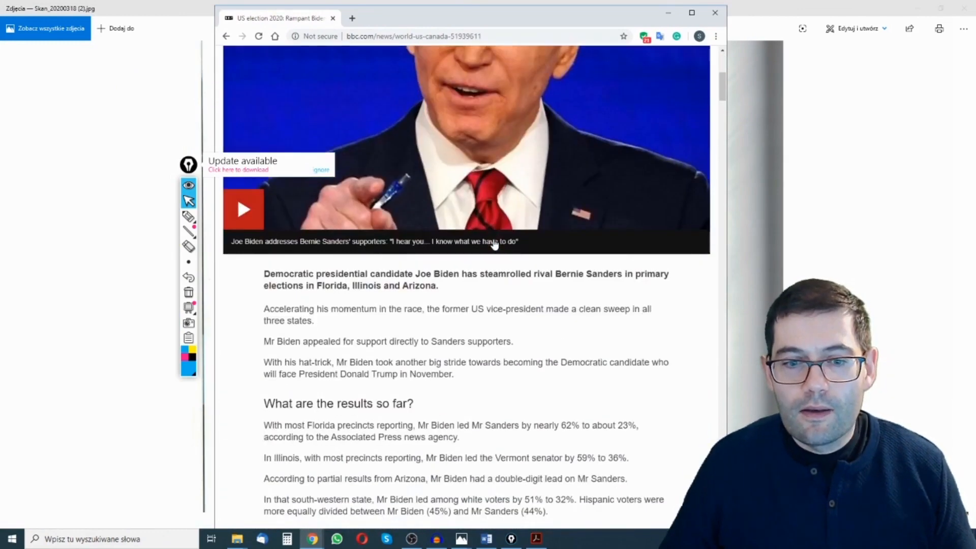
scroll("down", 3)
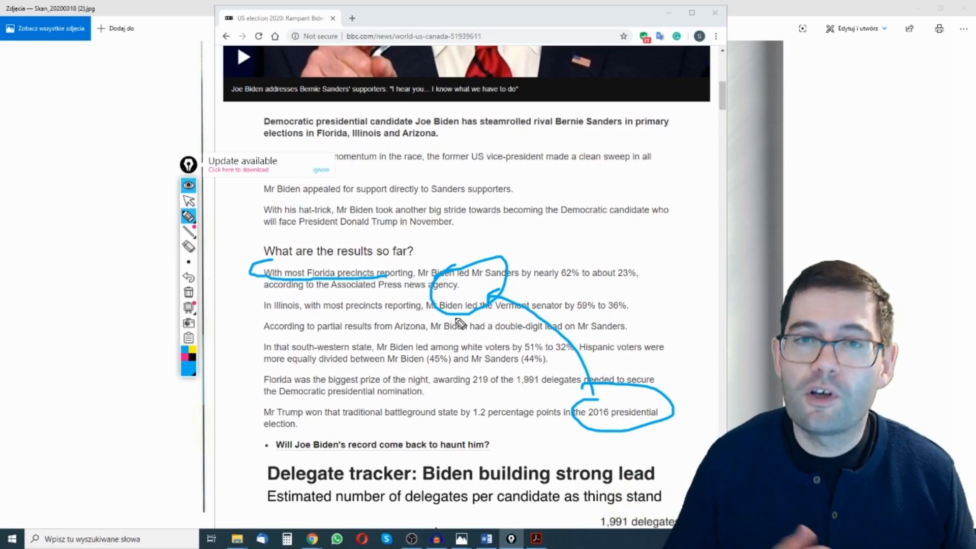
mouse_move(248, 302)
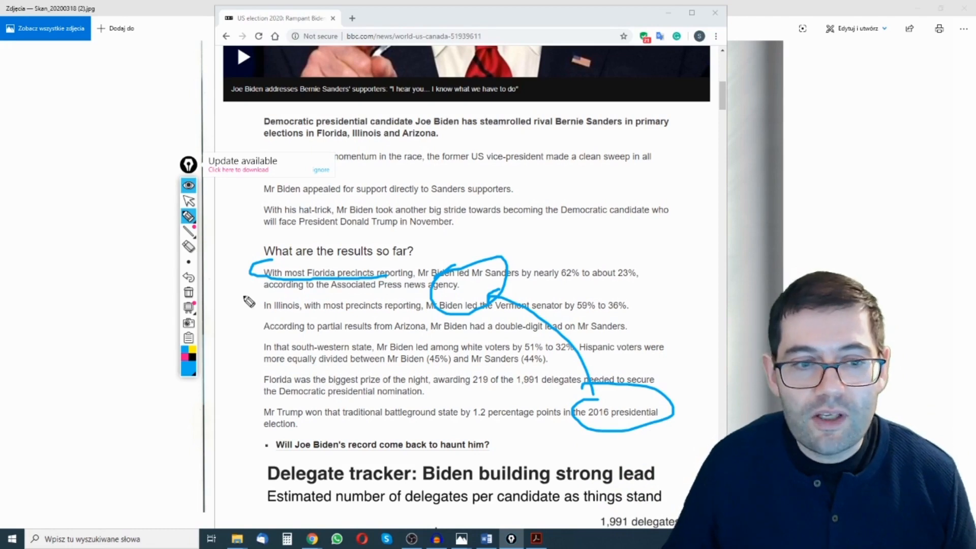
mouse_move(188, 292)
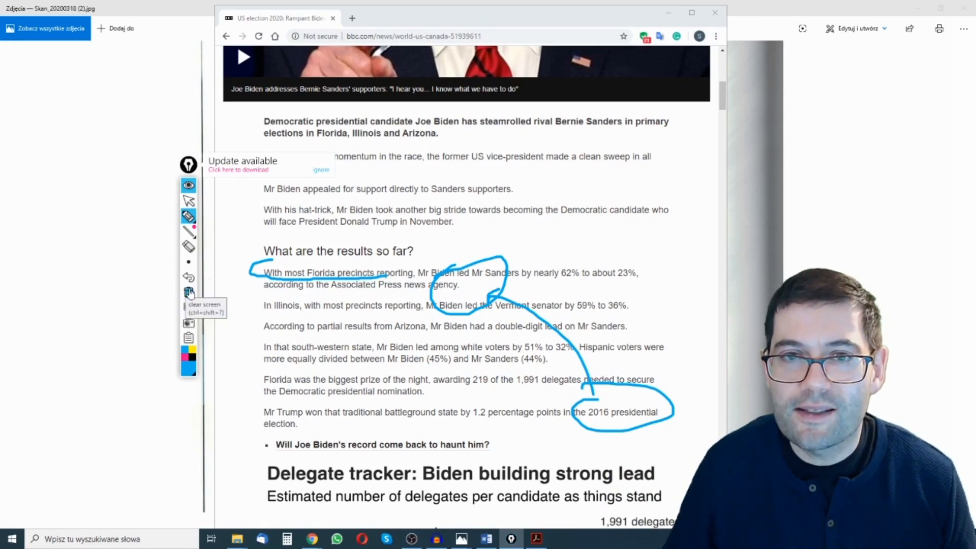